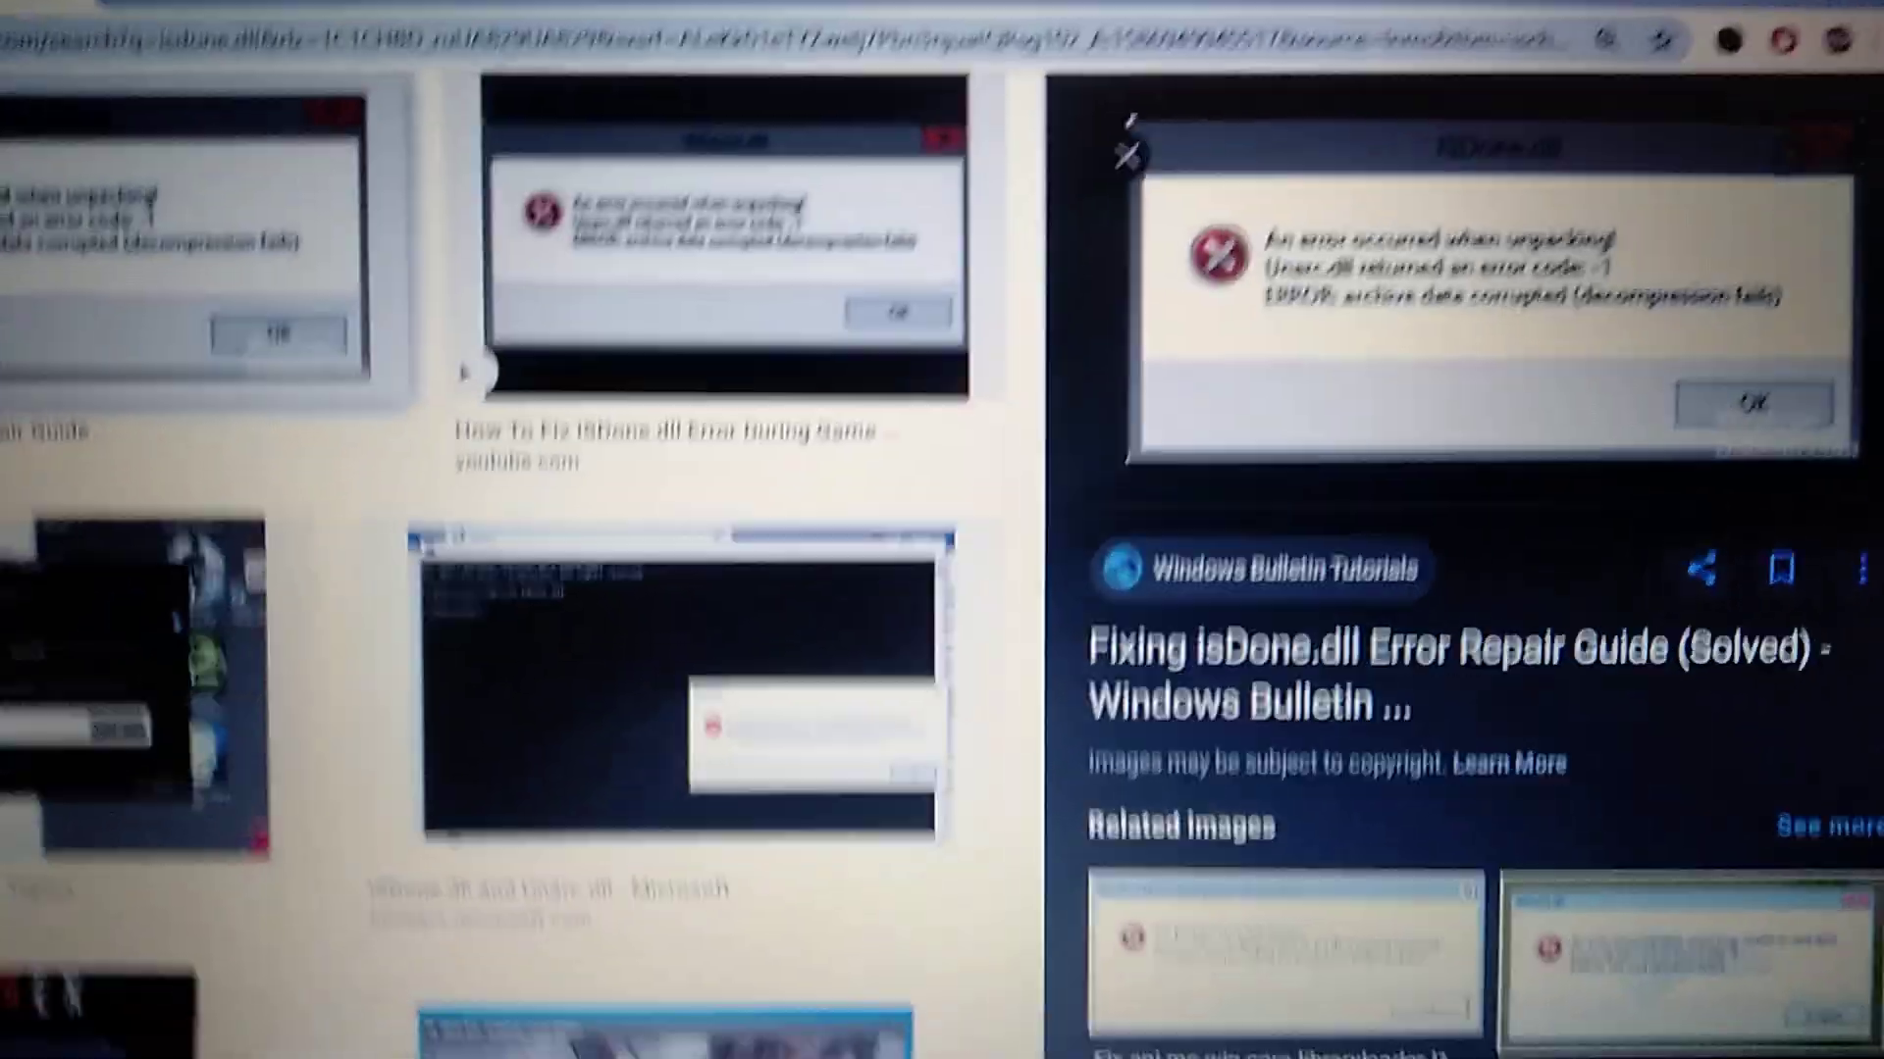
- Search the Start menu for 'con' and launch Control Panel from the results
scroll(down, 3)
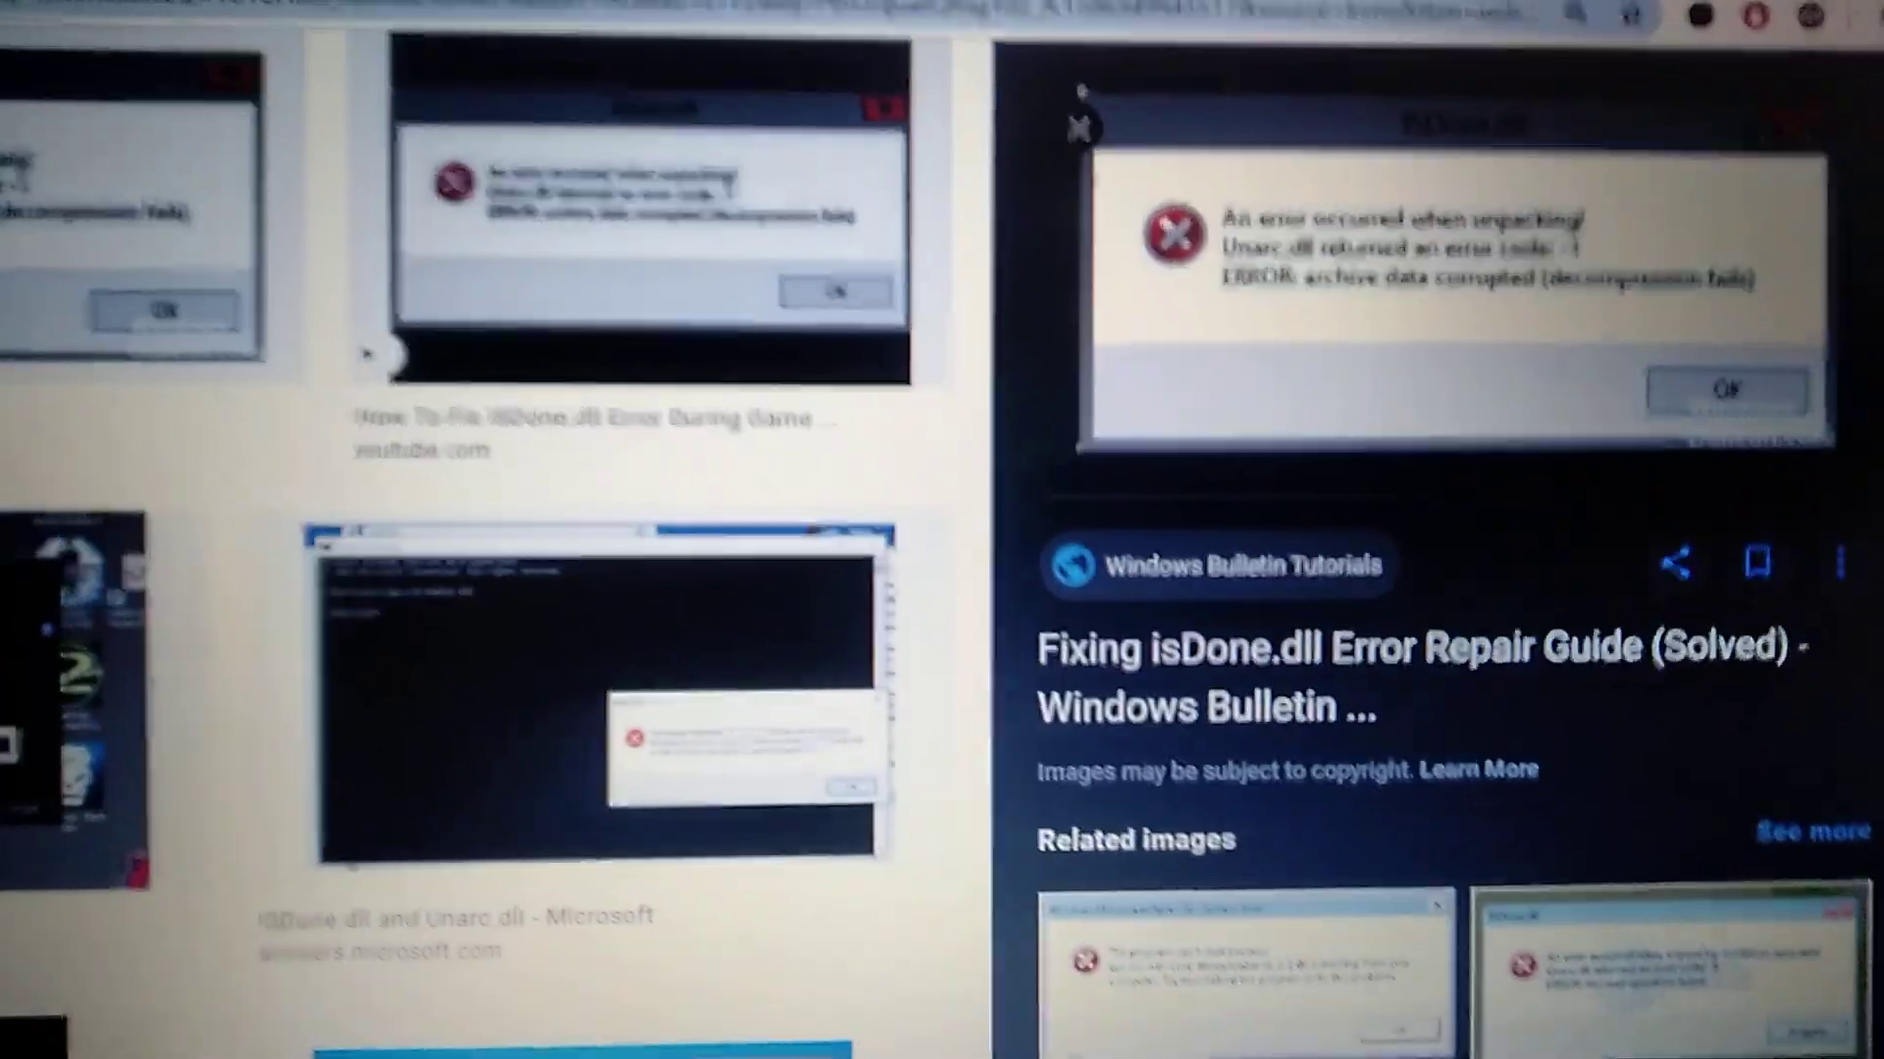
scroll(down, 3)
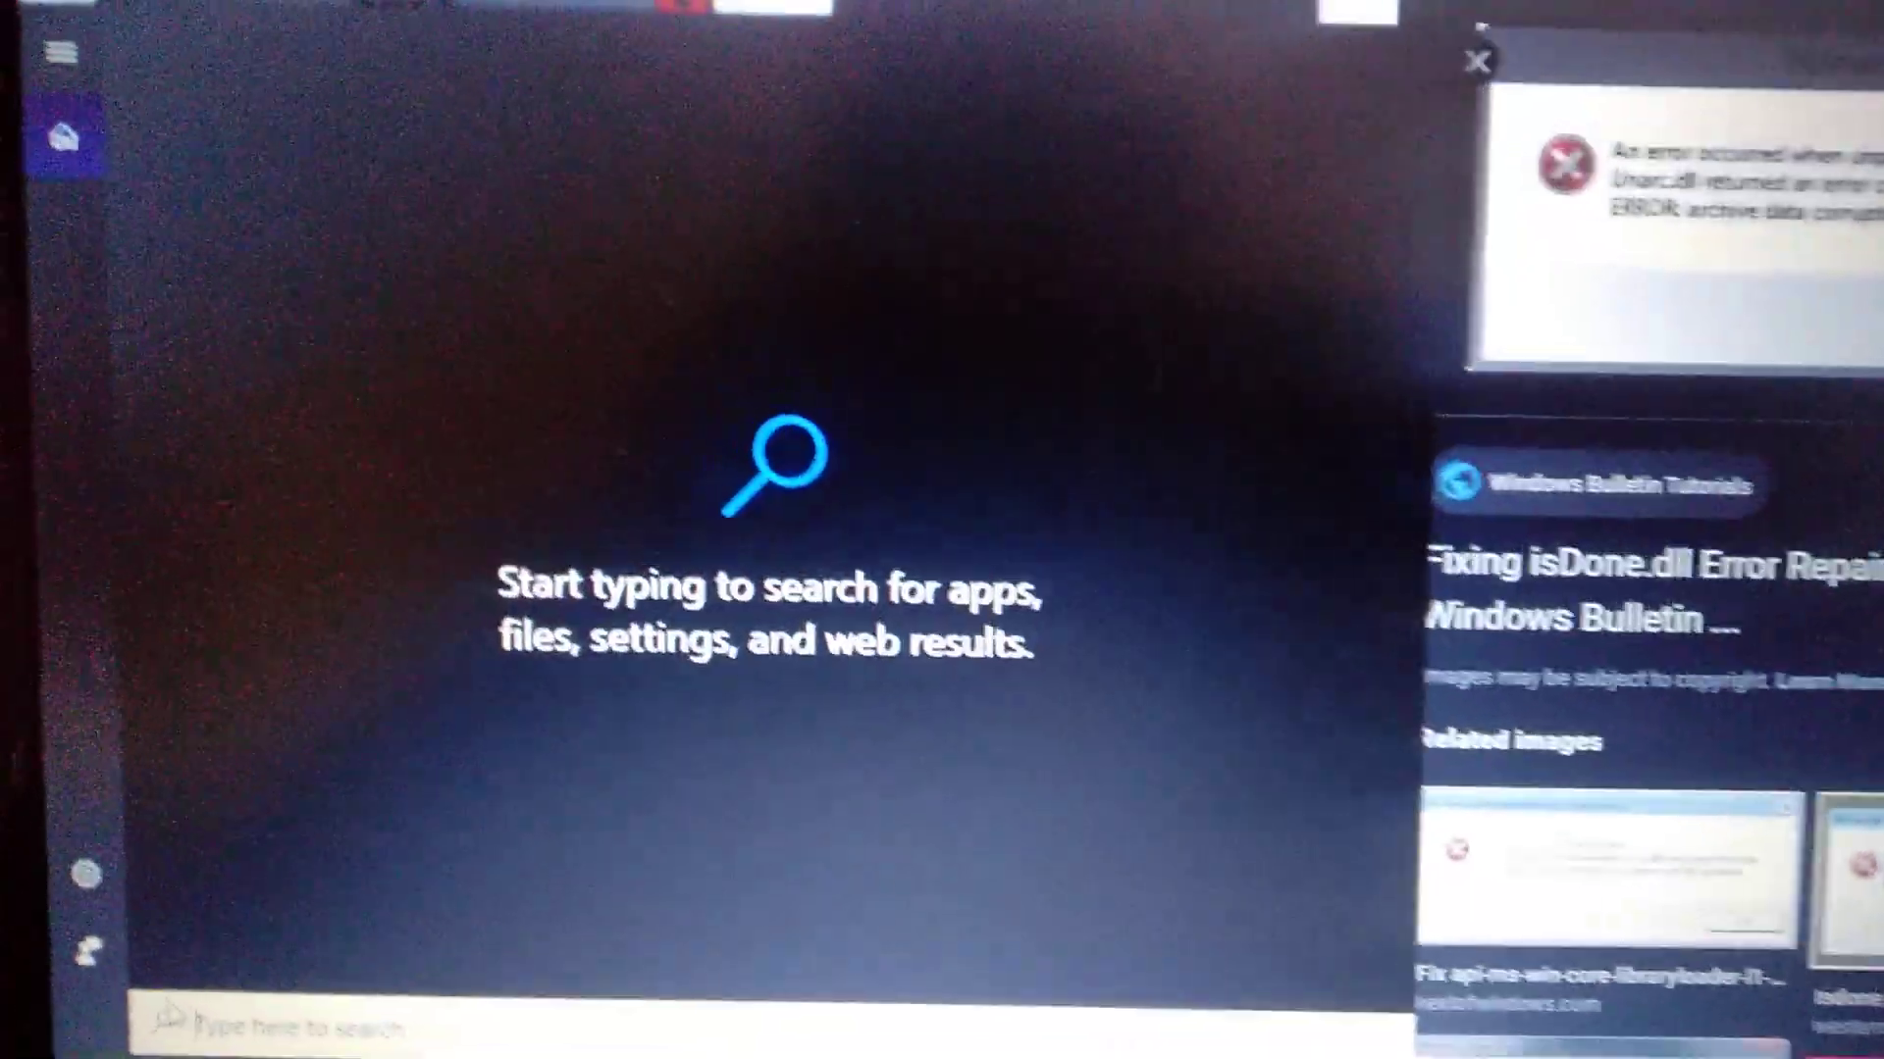
text(con)
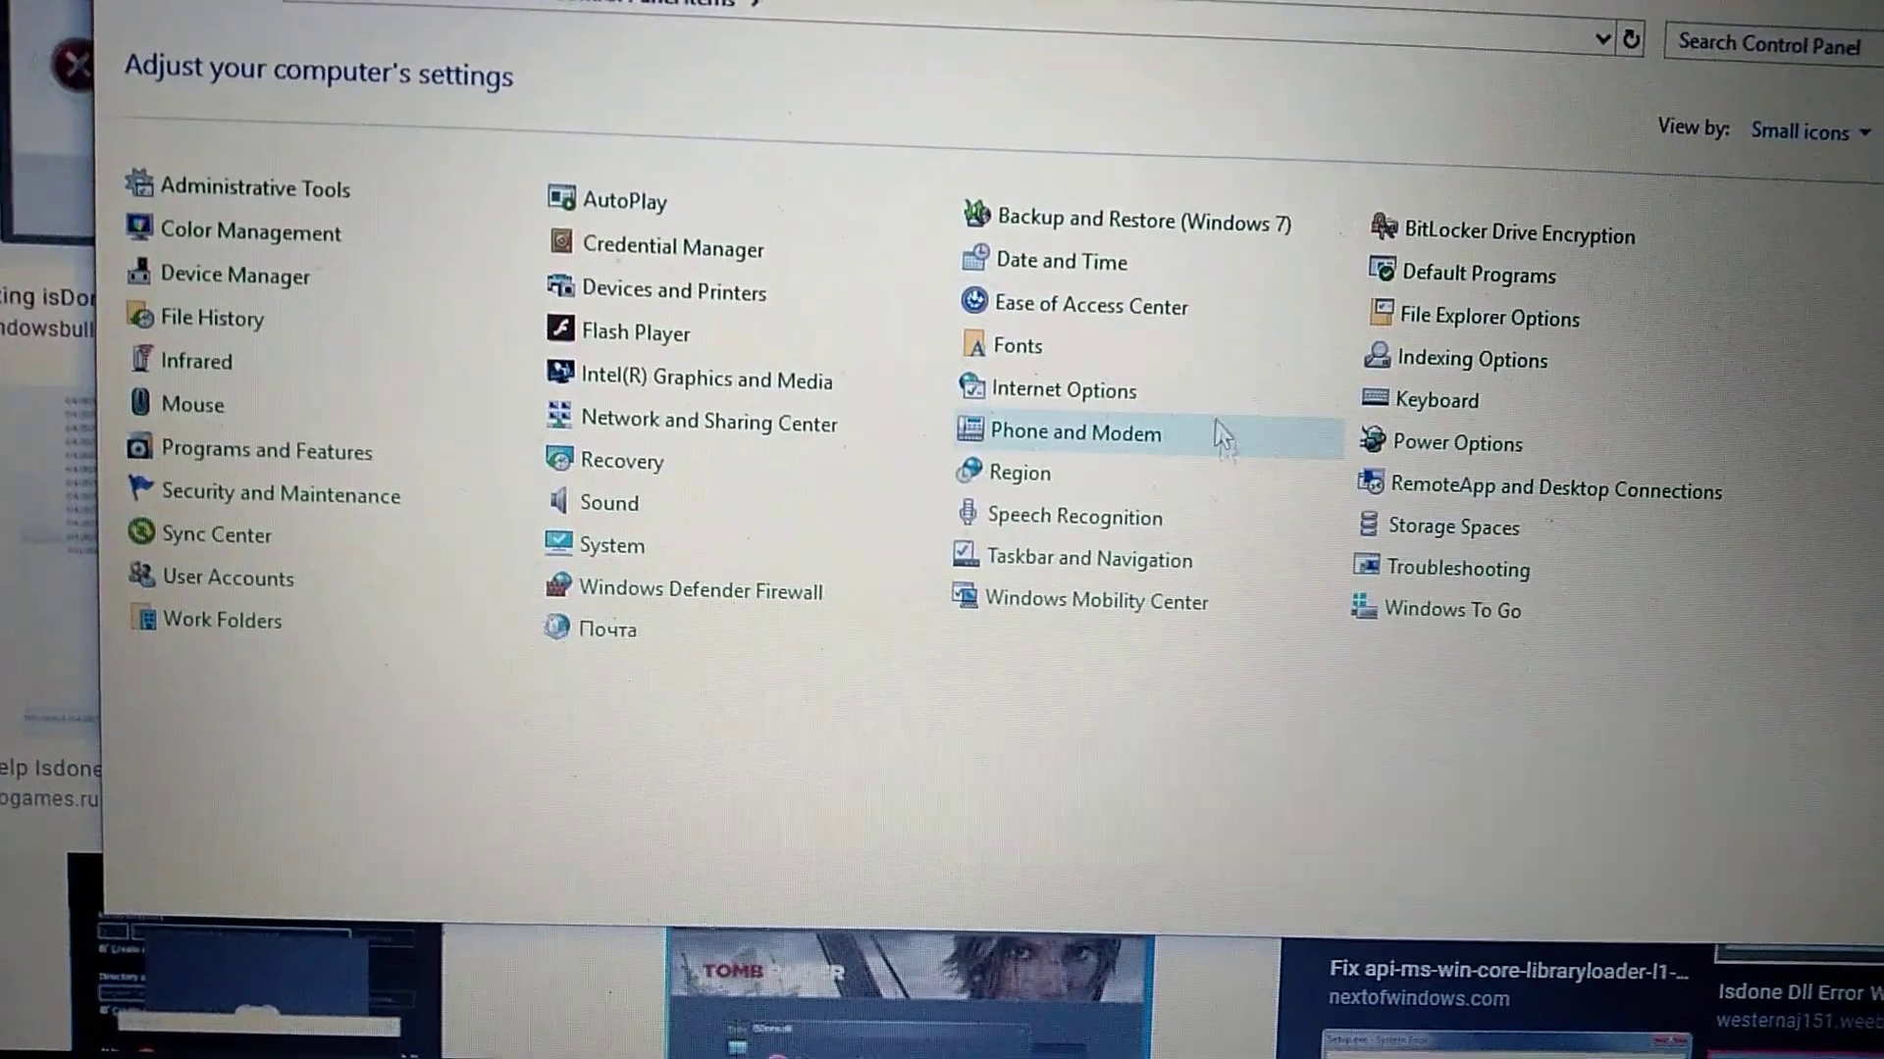
mouse_move(732, 634)
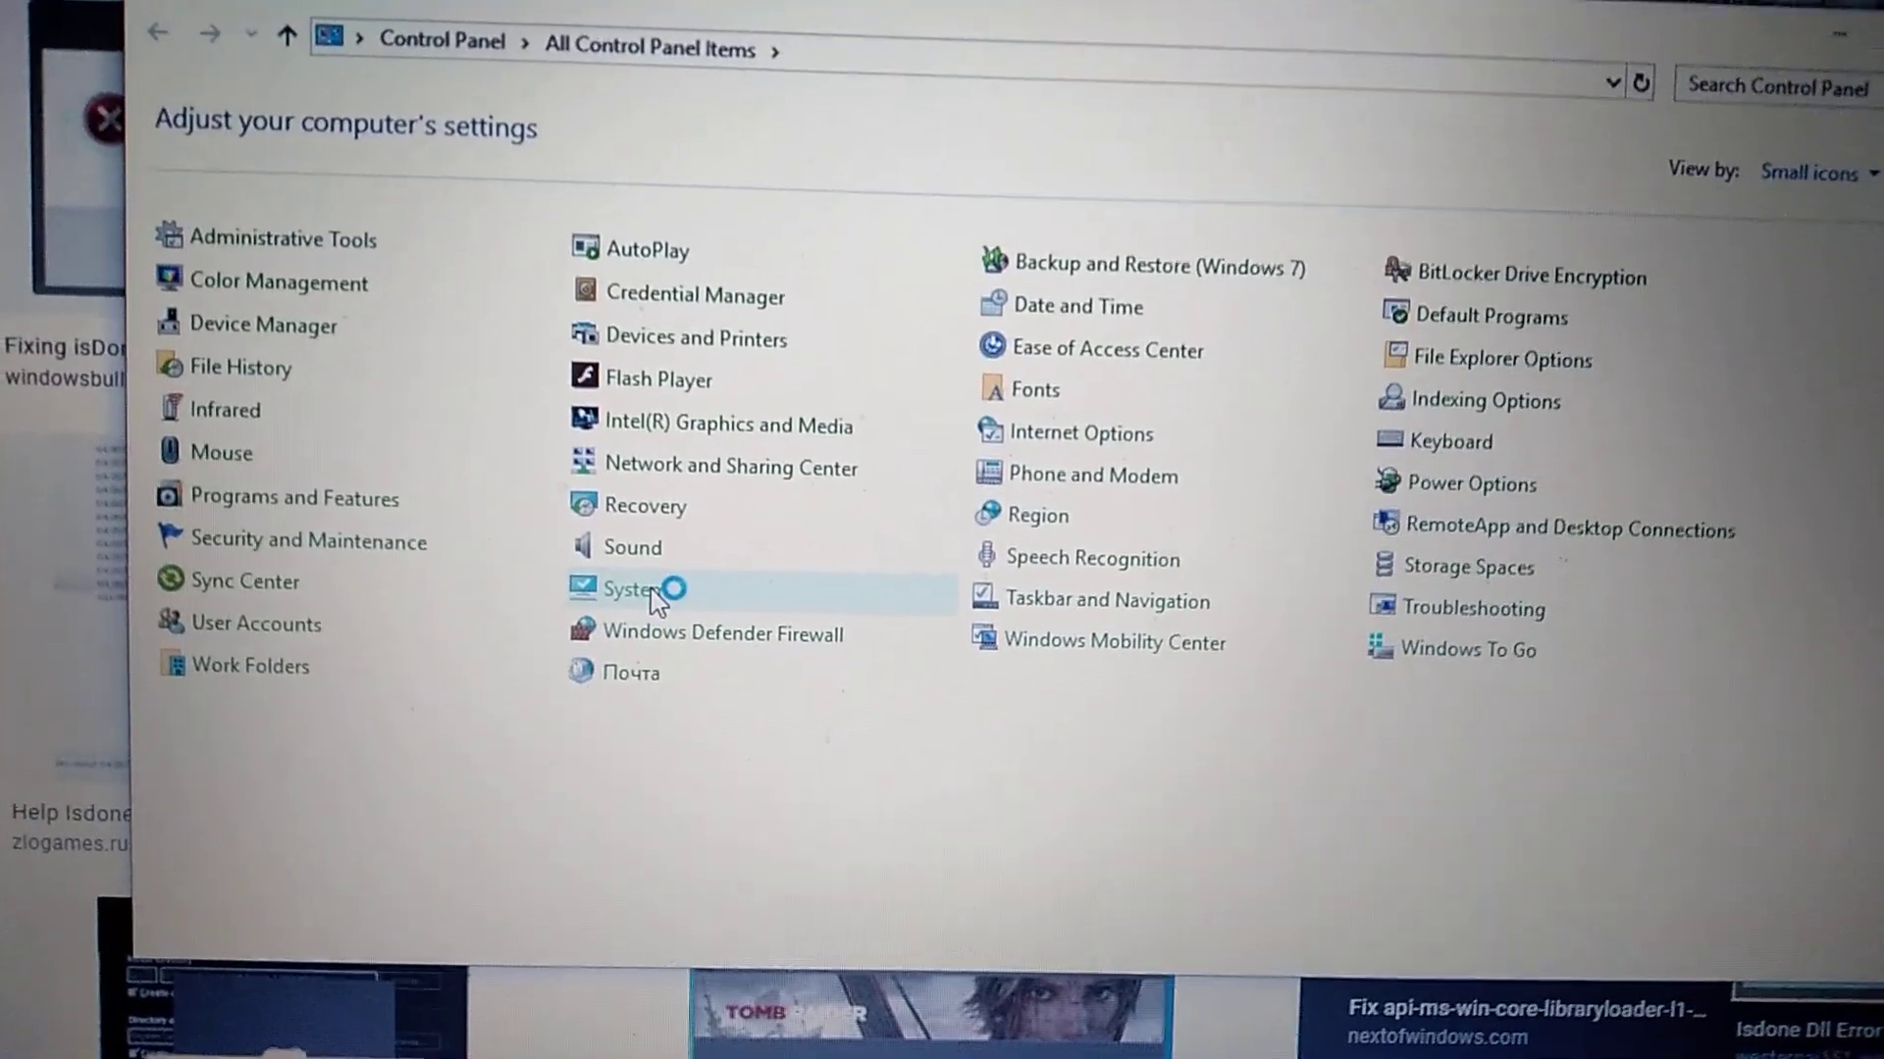
- Reach System Properties on the Advanced tab via the System page
click(626, 588)
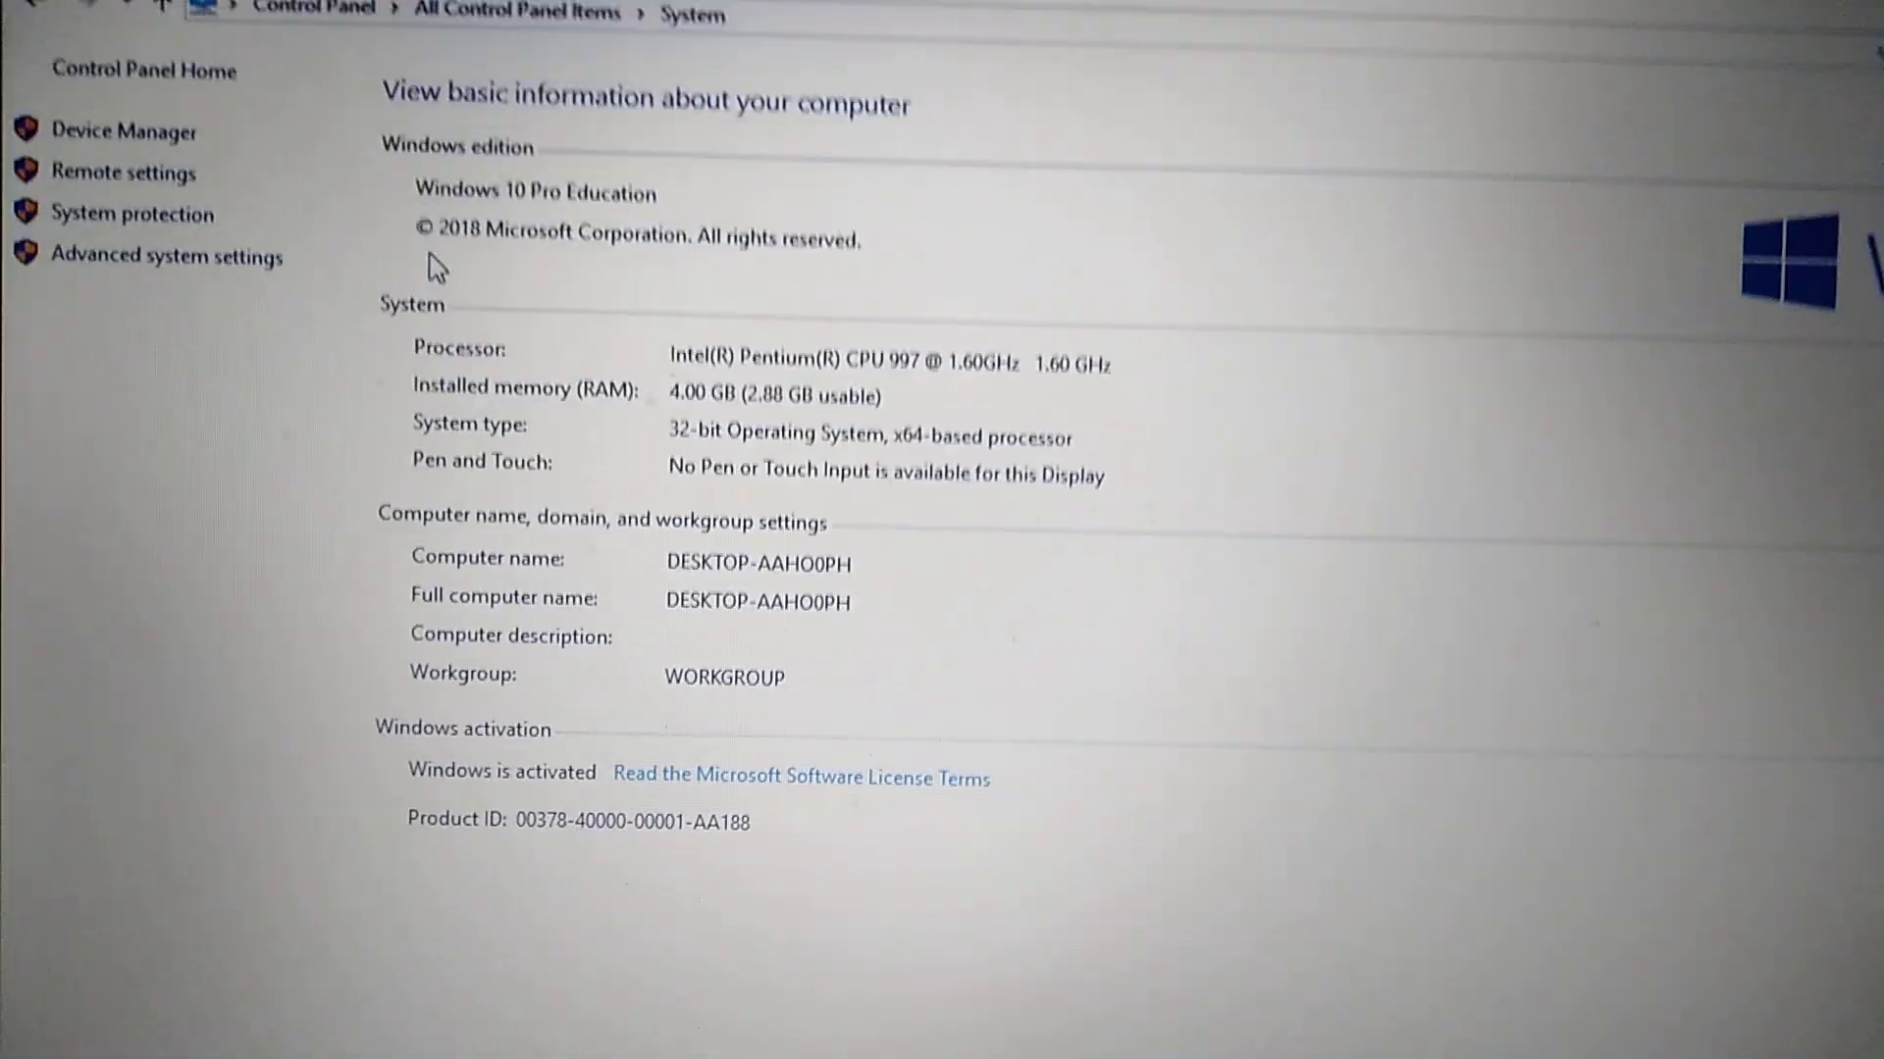
mouse_move(143, 257)
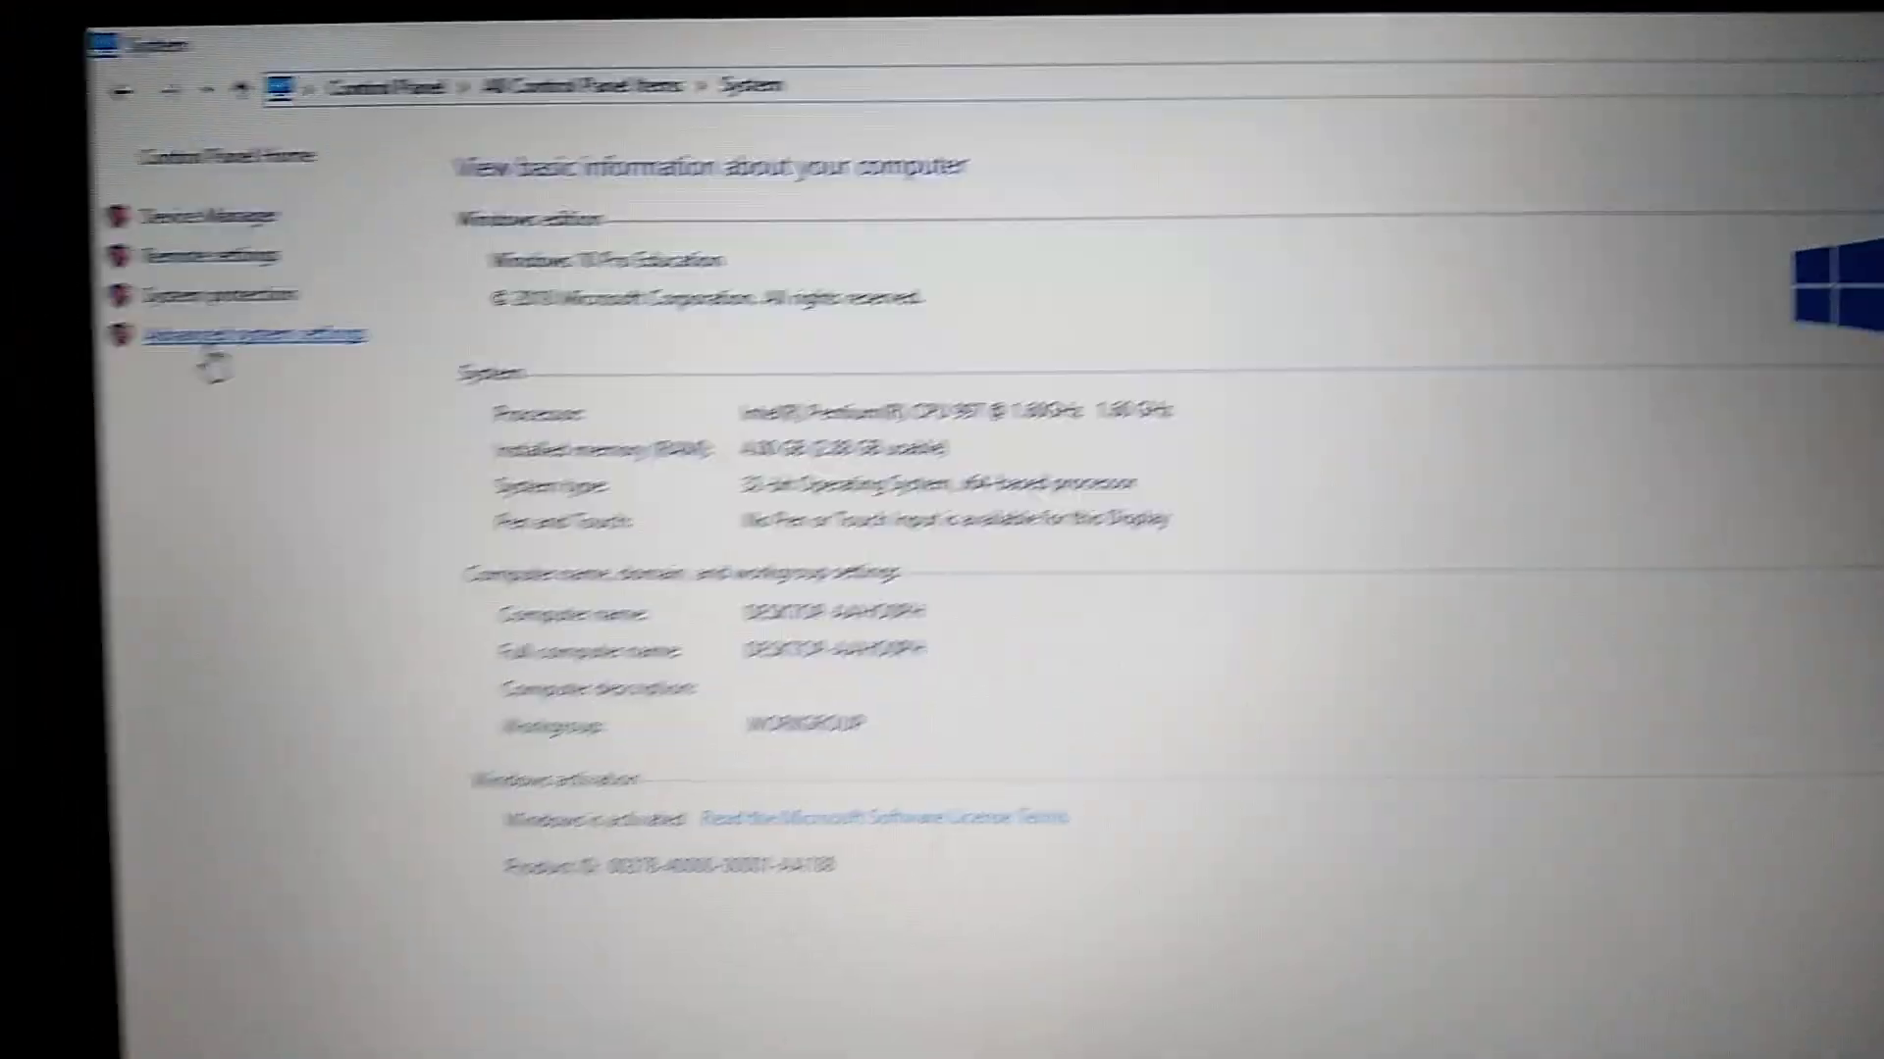
click(249, 334)
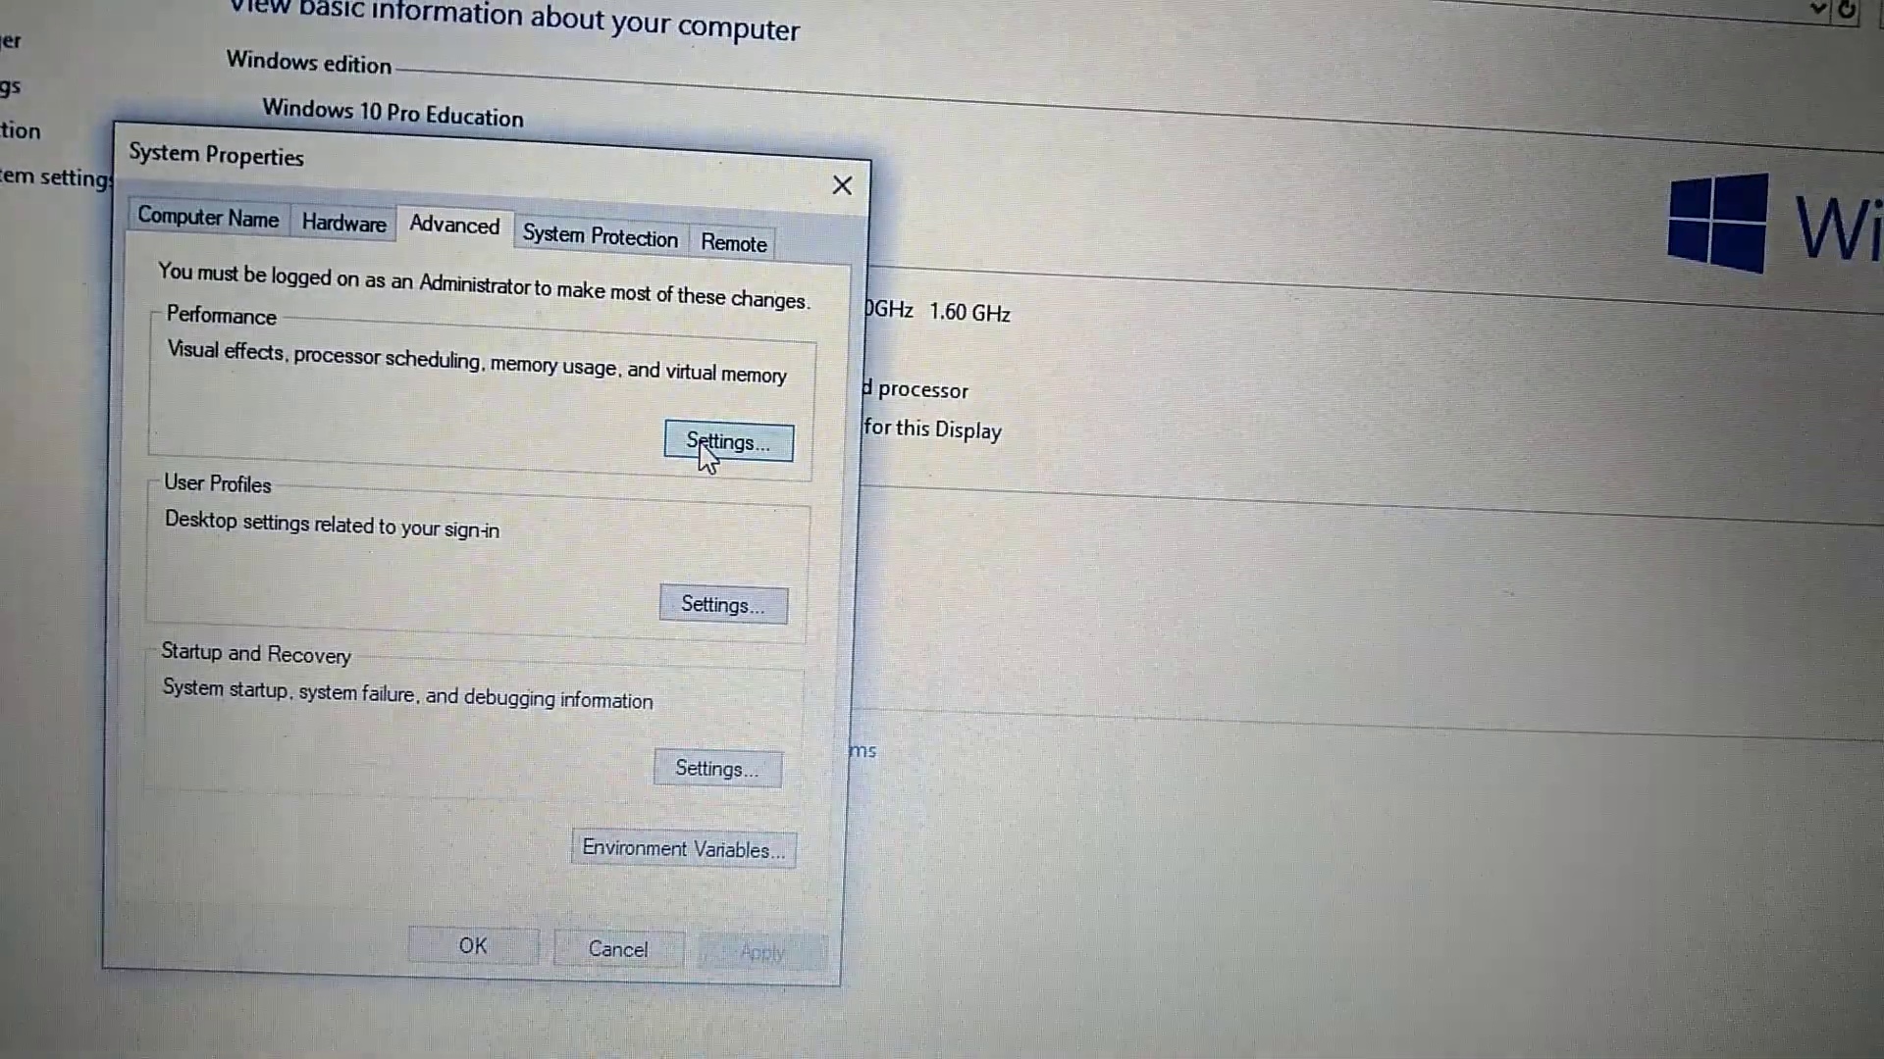
- Show Performance Options' Advanced tab with the 2048 MB virtual memory summary
click(726, 442)
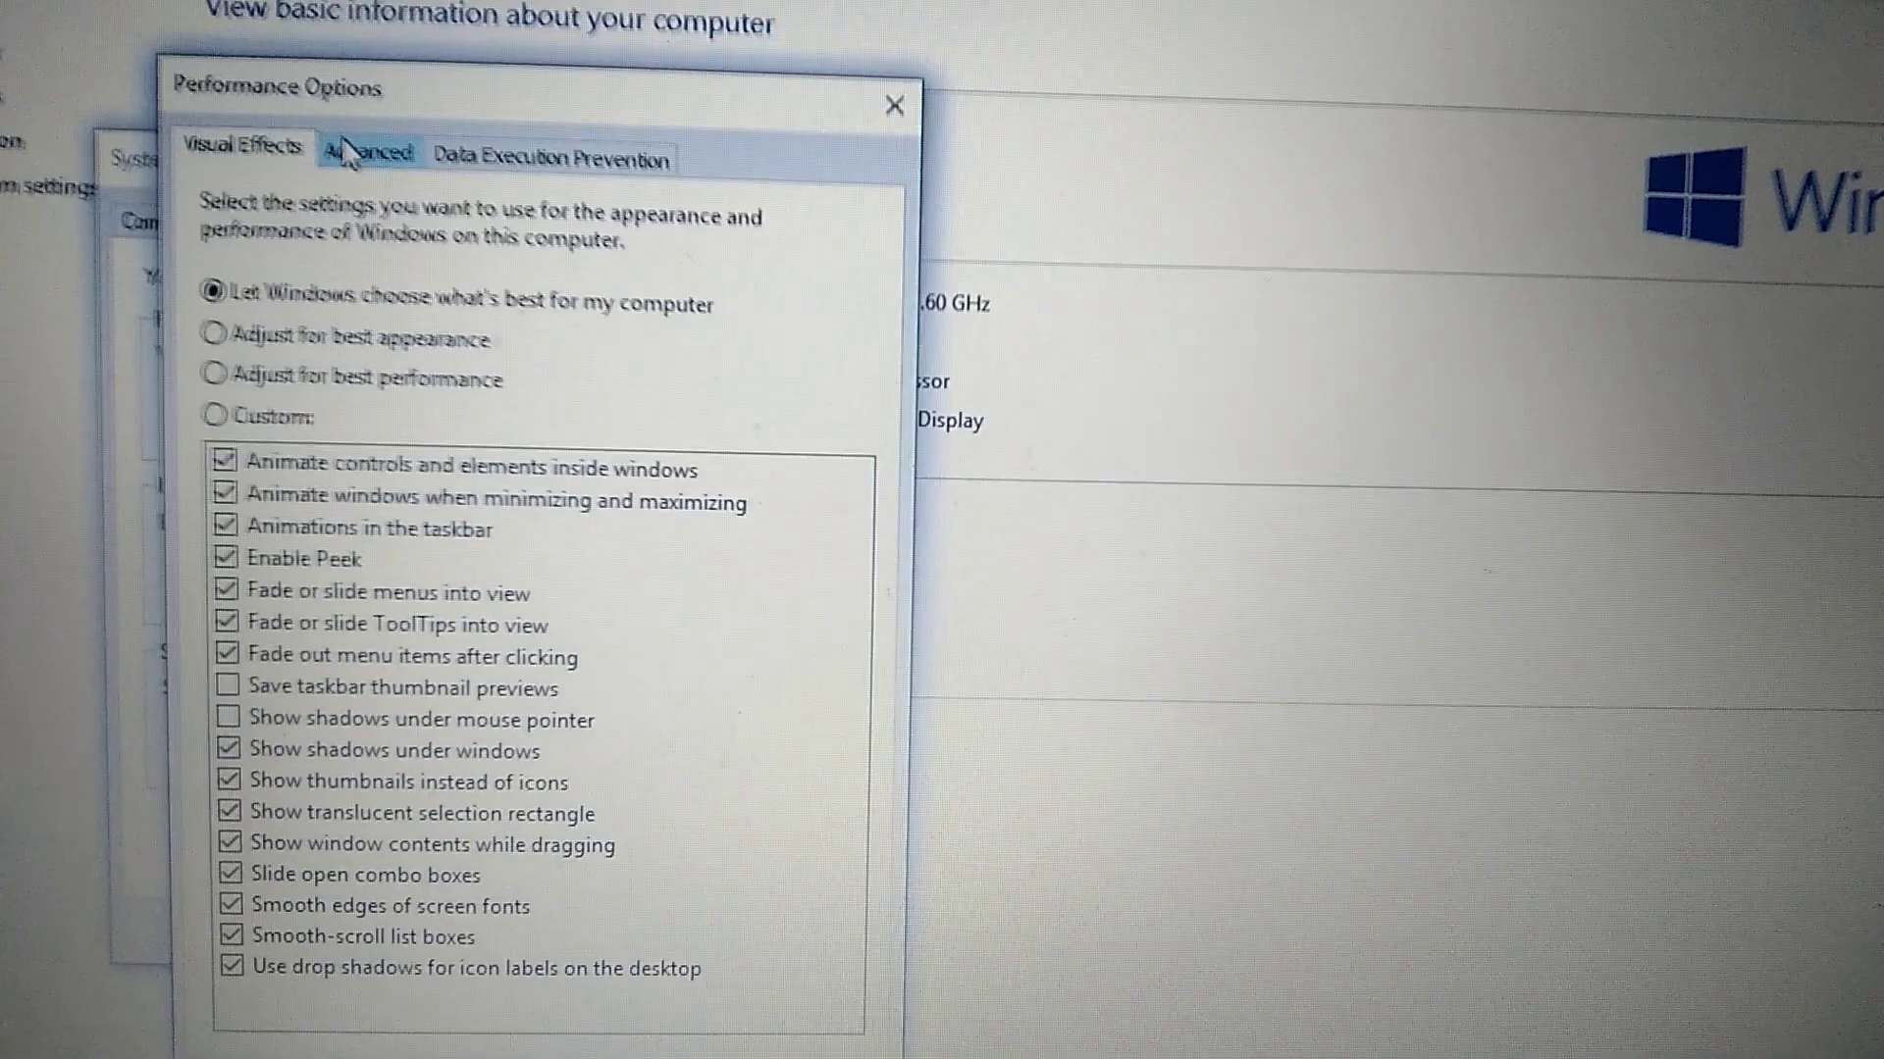
click(373, 157)
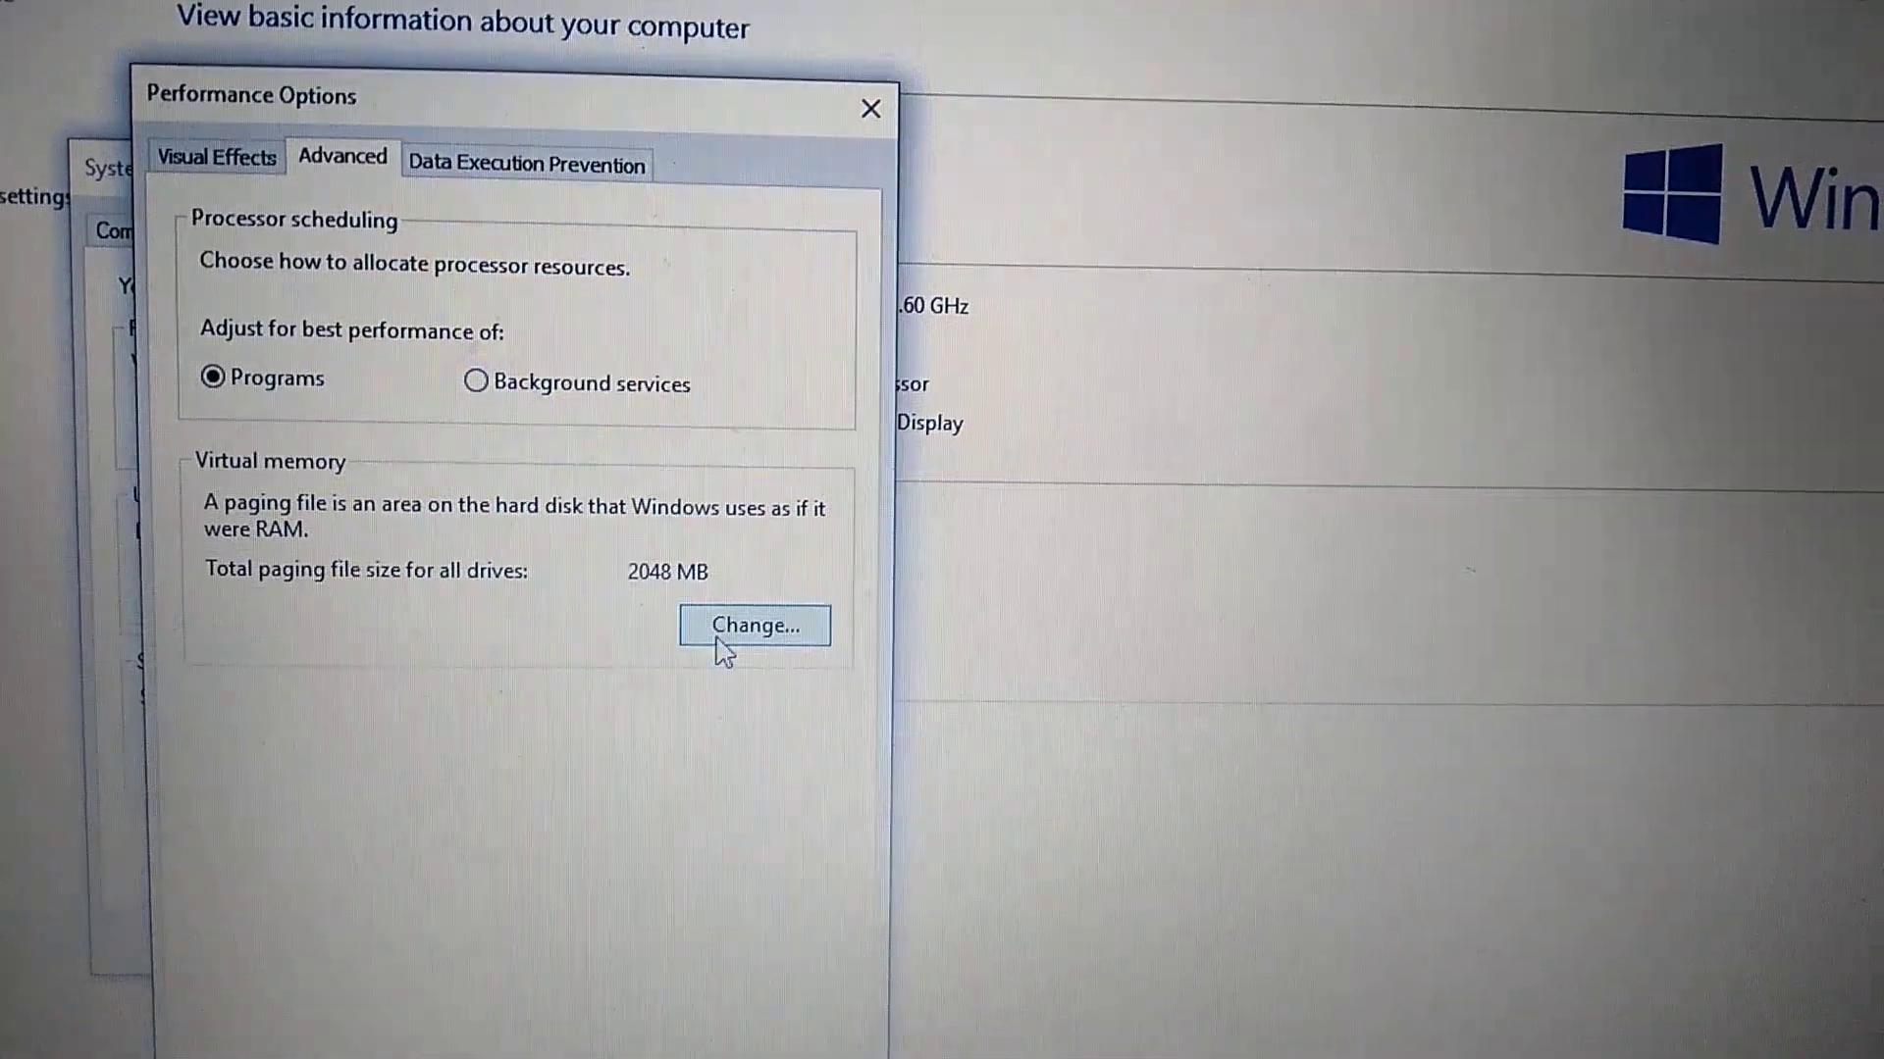
- In Virtual Memory, turn off automatic paging file management and choose Custom size for C:
click(753, 626)
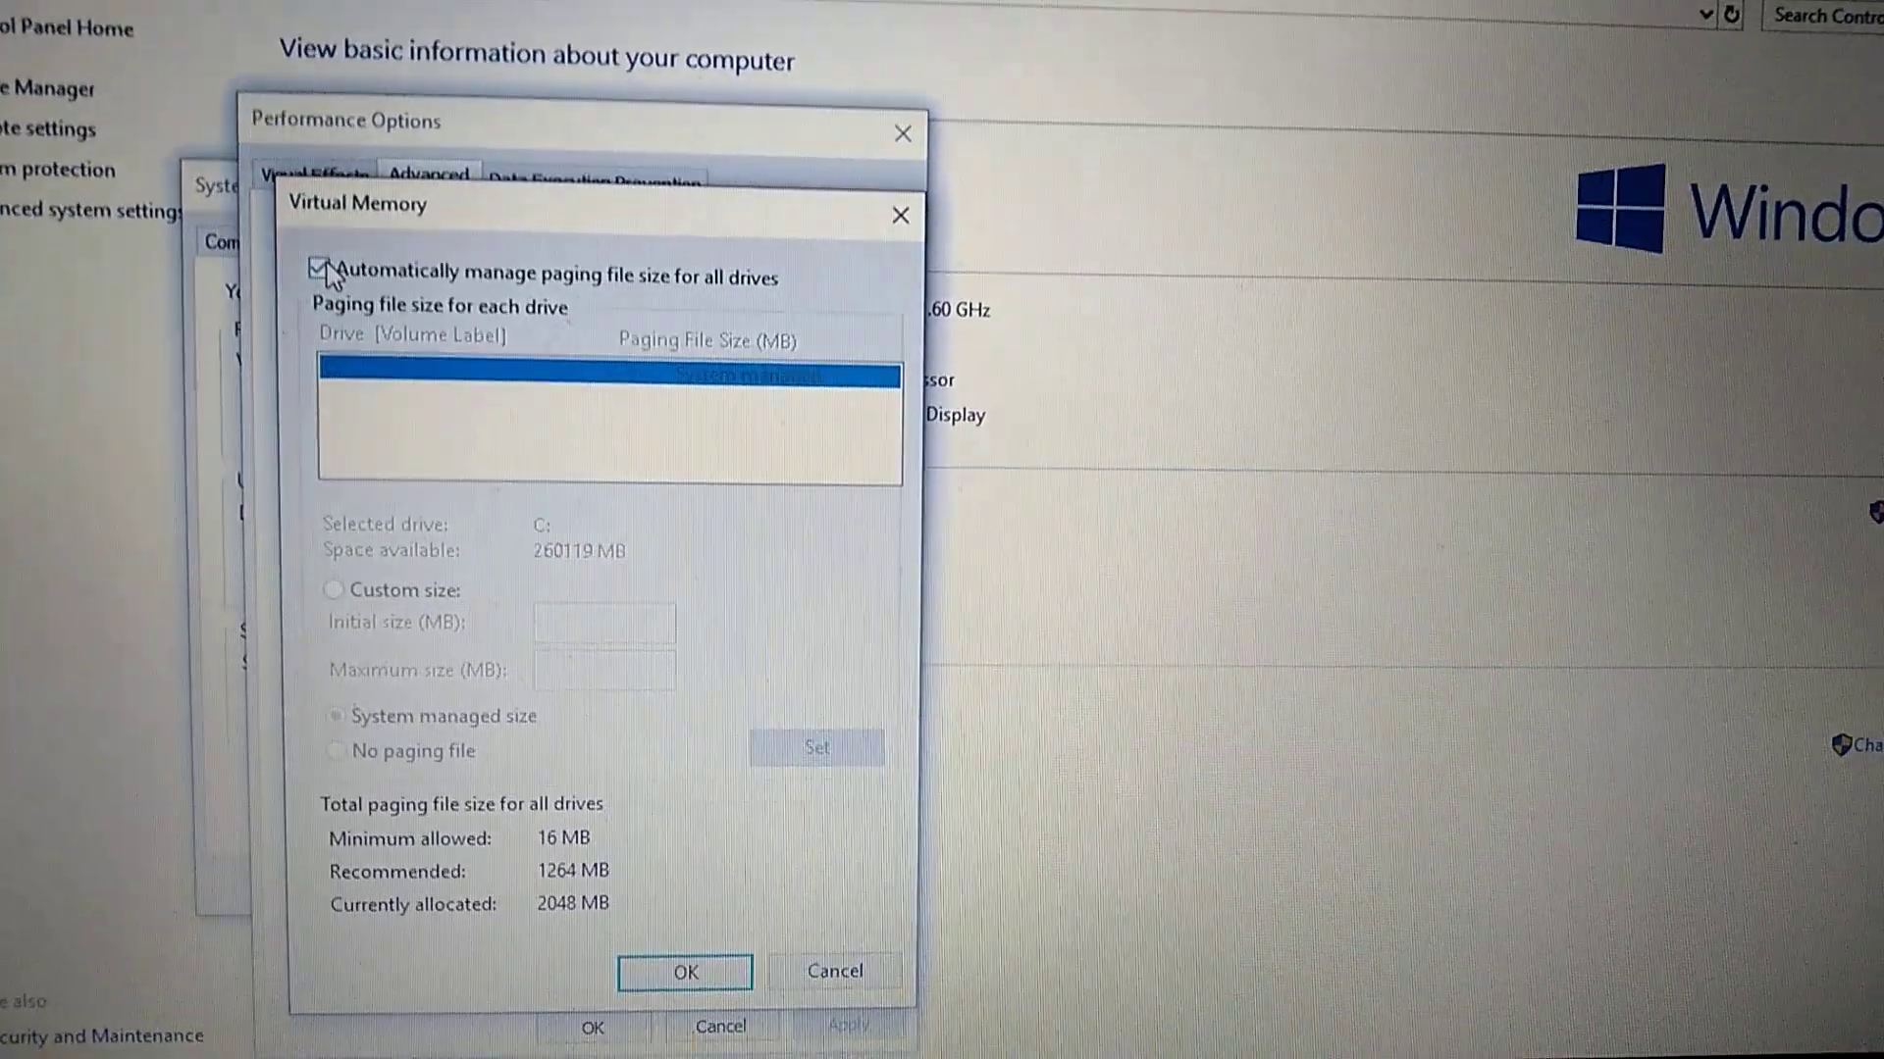
click(322, 268)
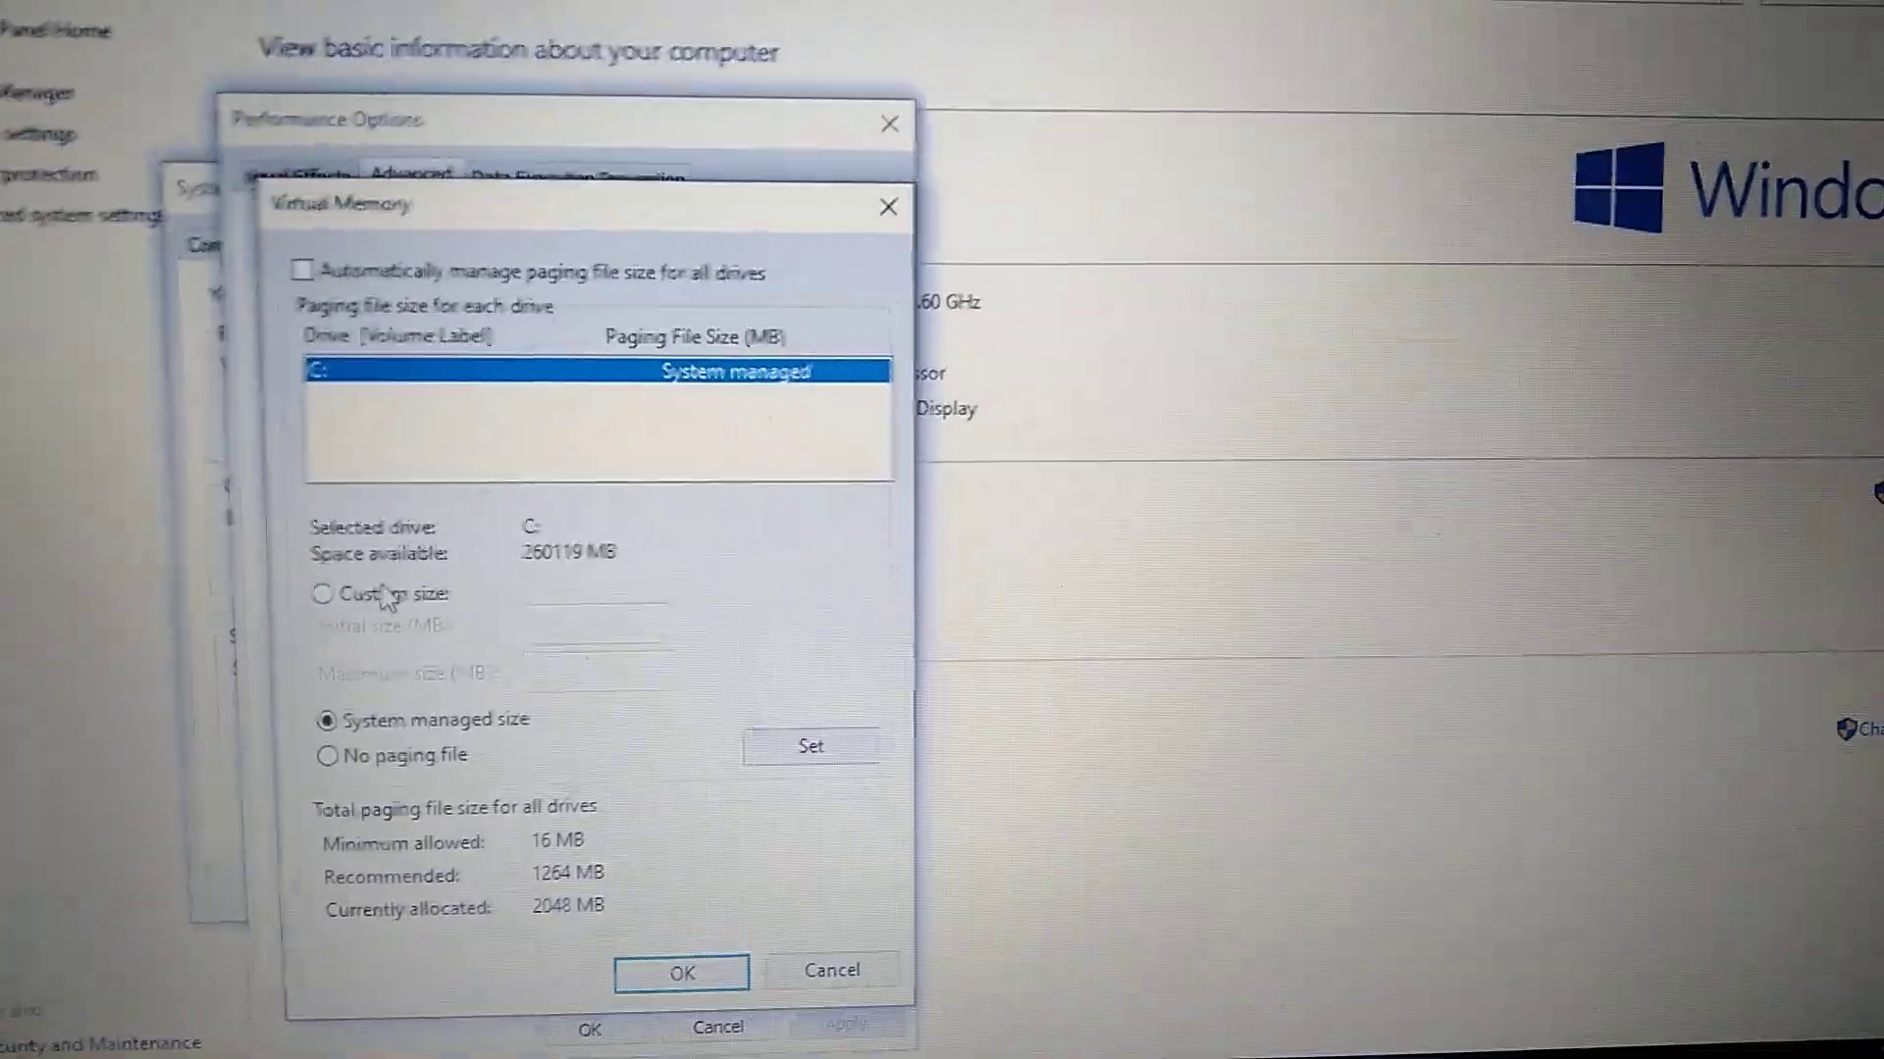
click(322, 592)
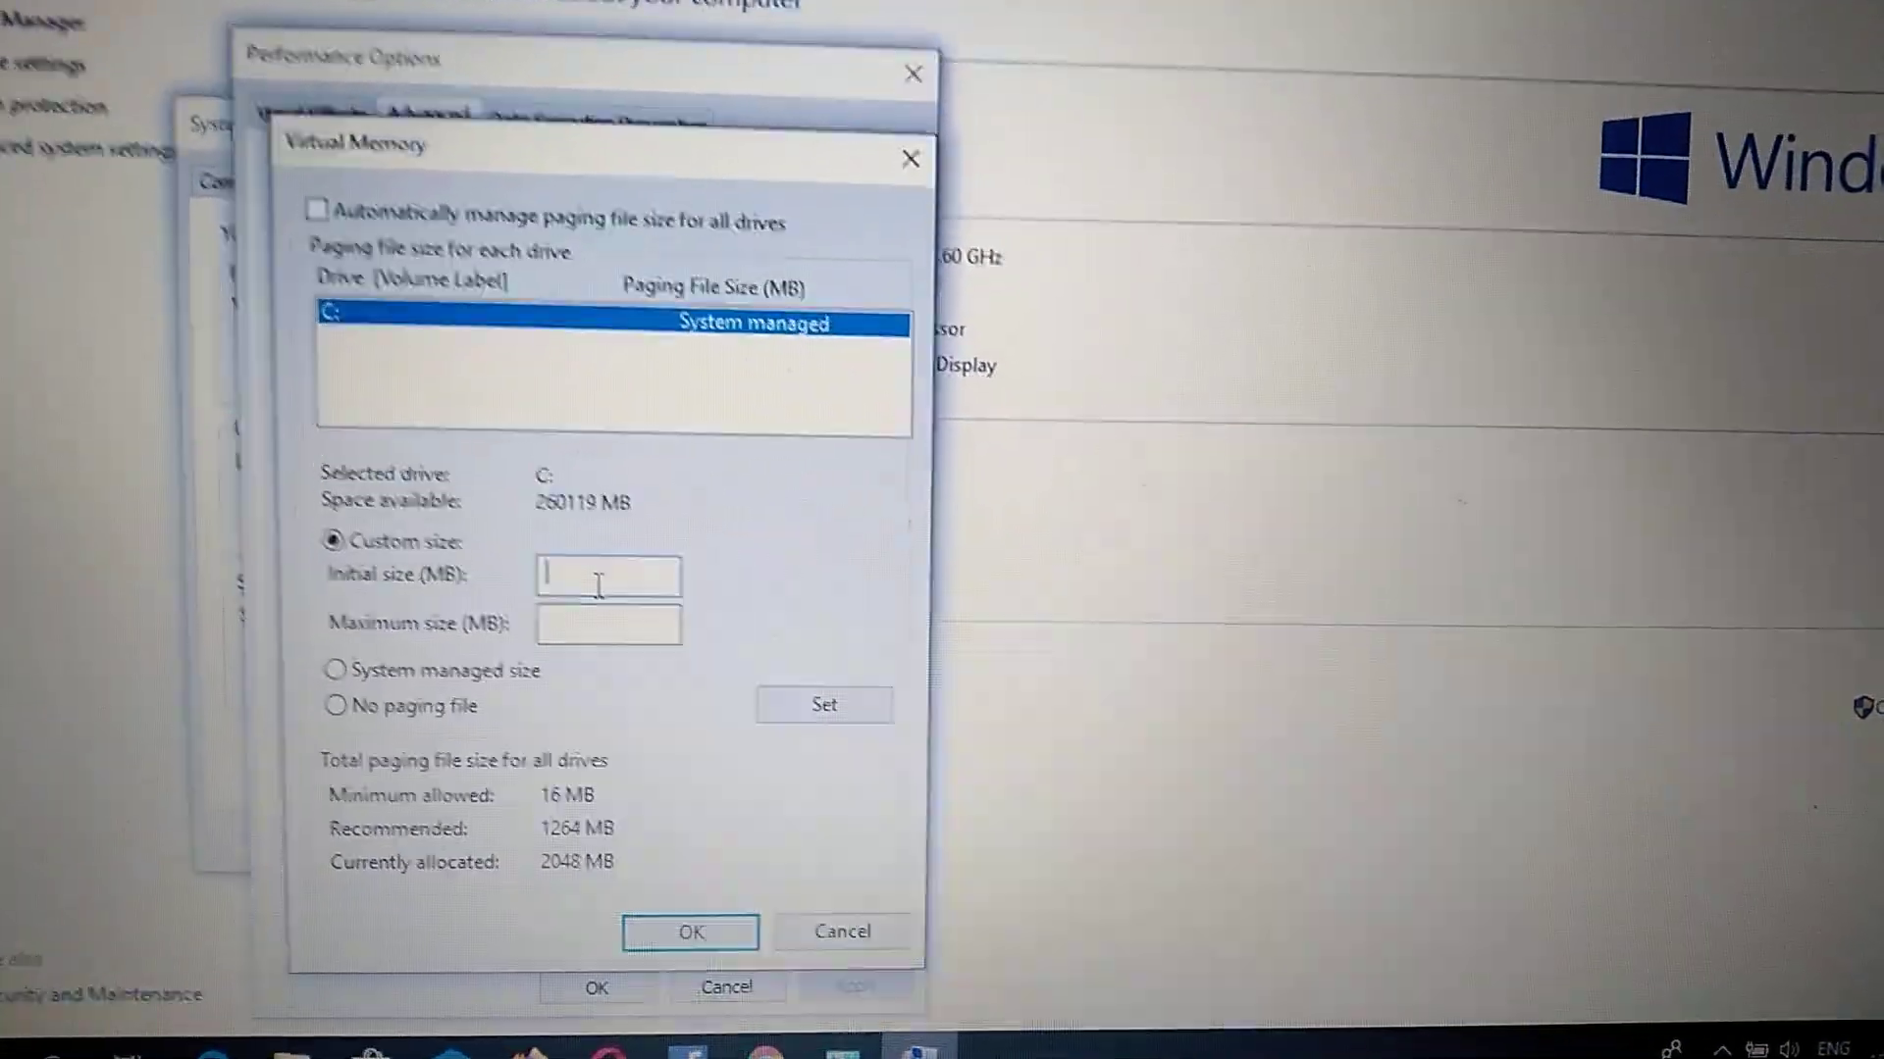
- Set C: paging file to 100 MB initial and 3000 MB maximum, raising the low-size warning
text(100)
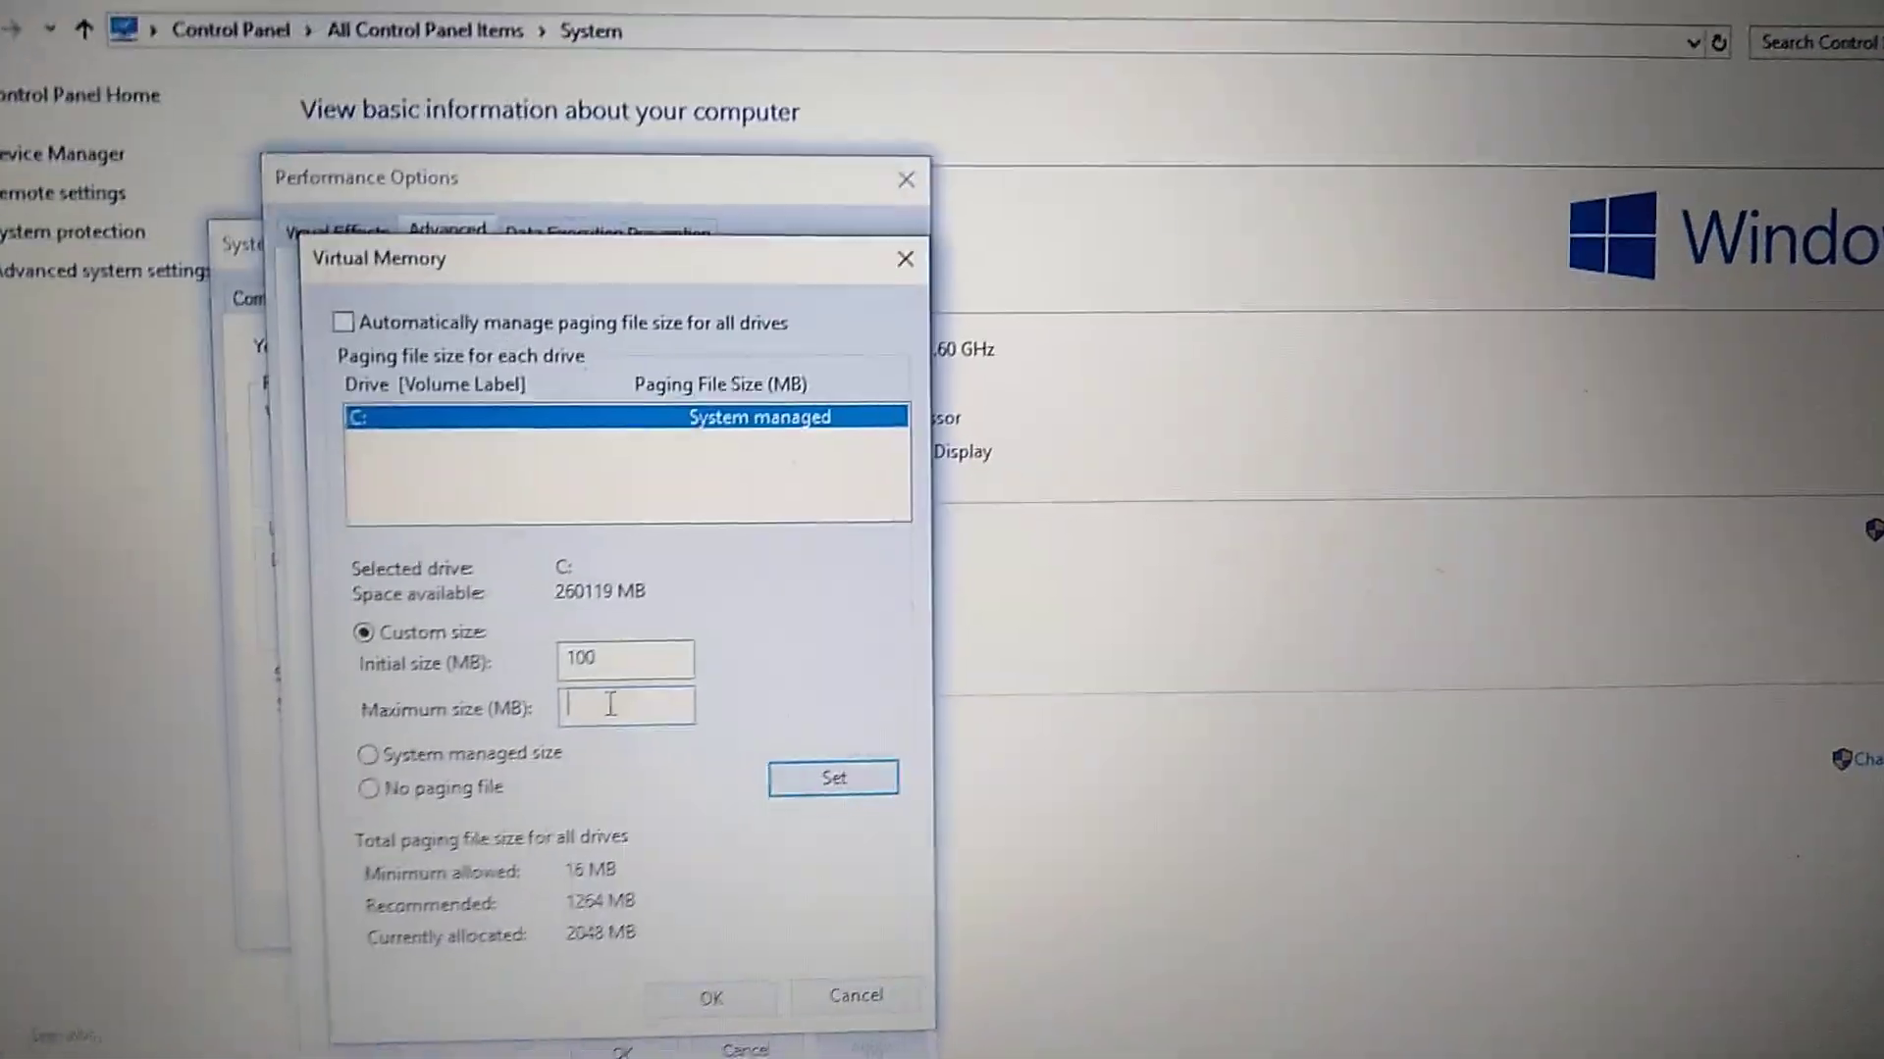
text(30000)
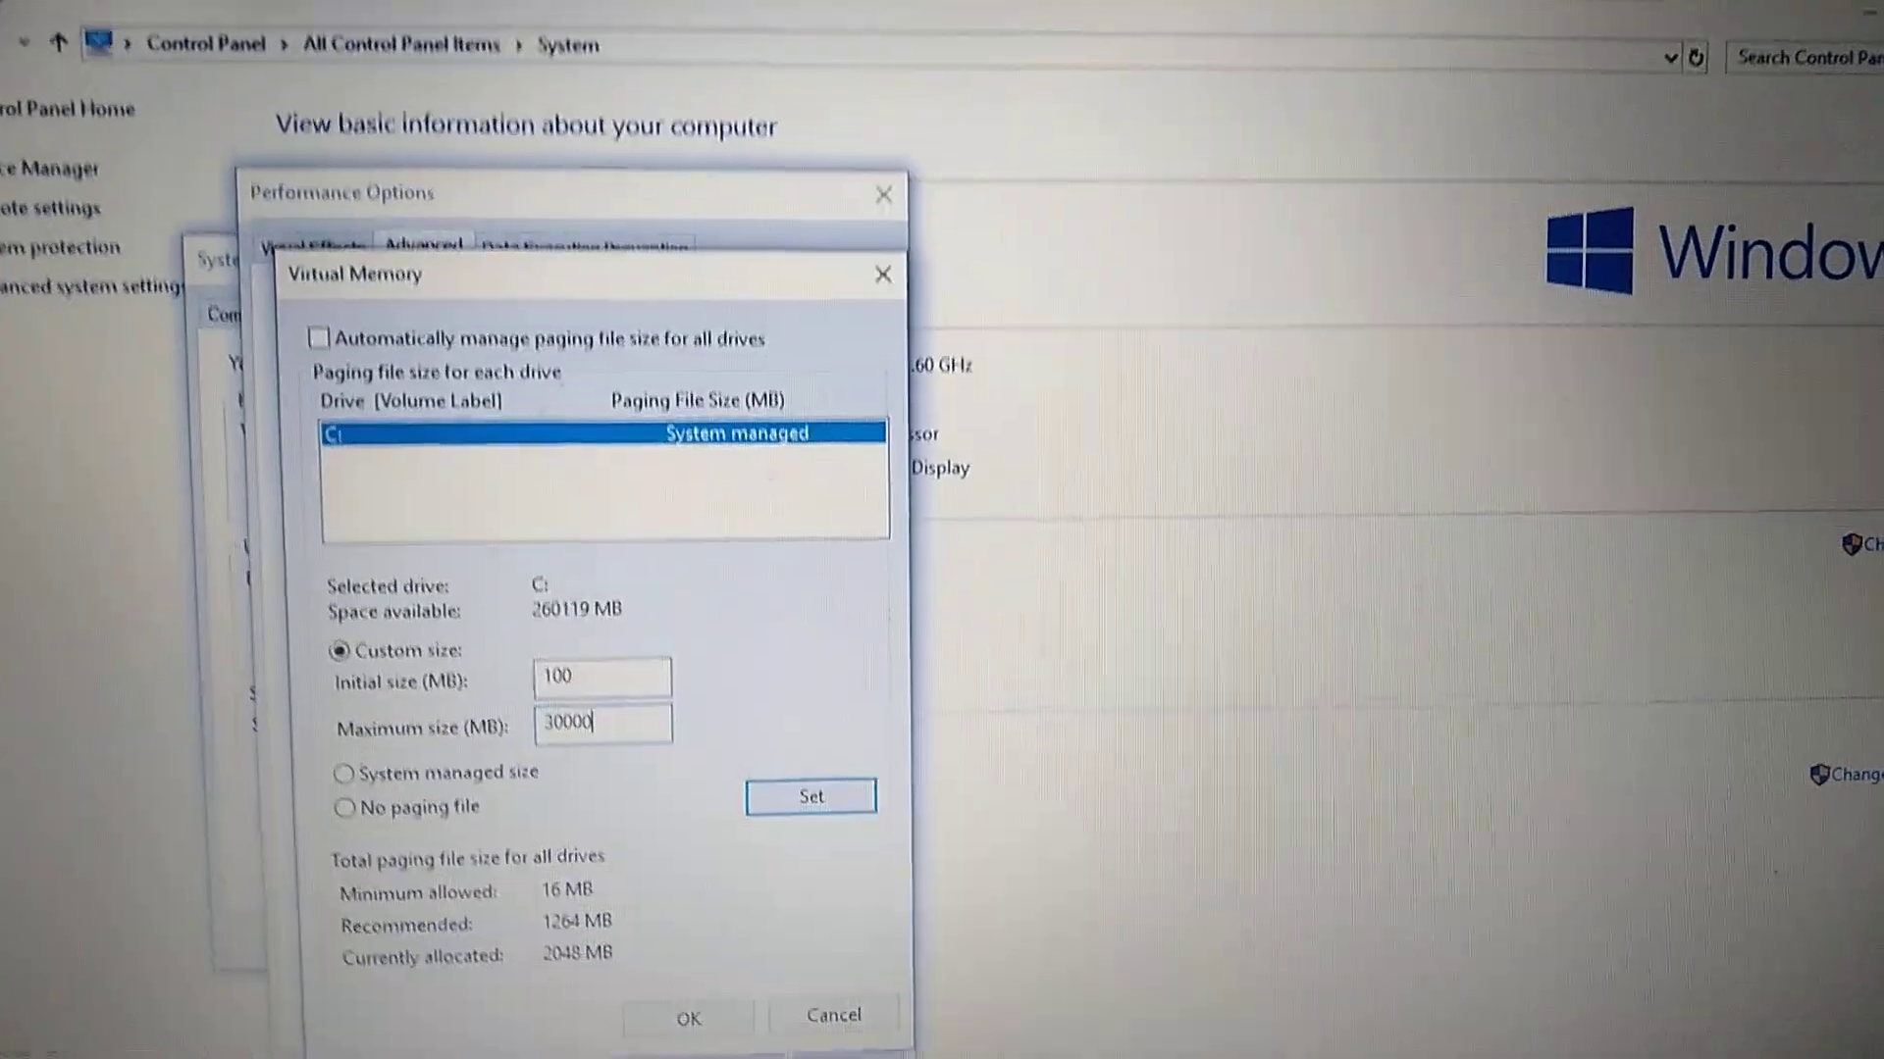
key(Backspace)
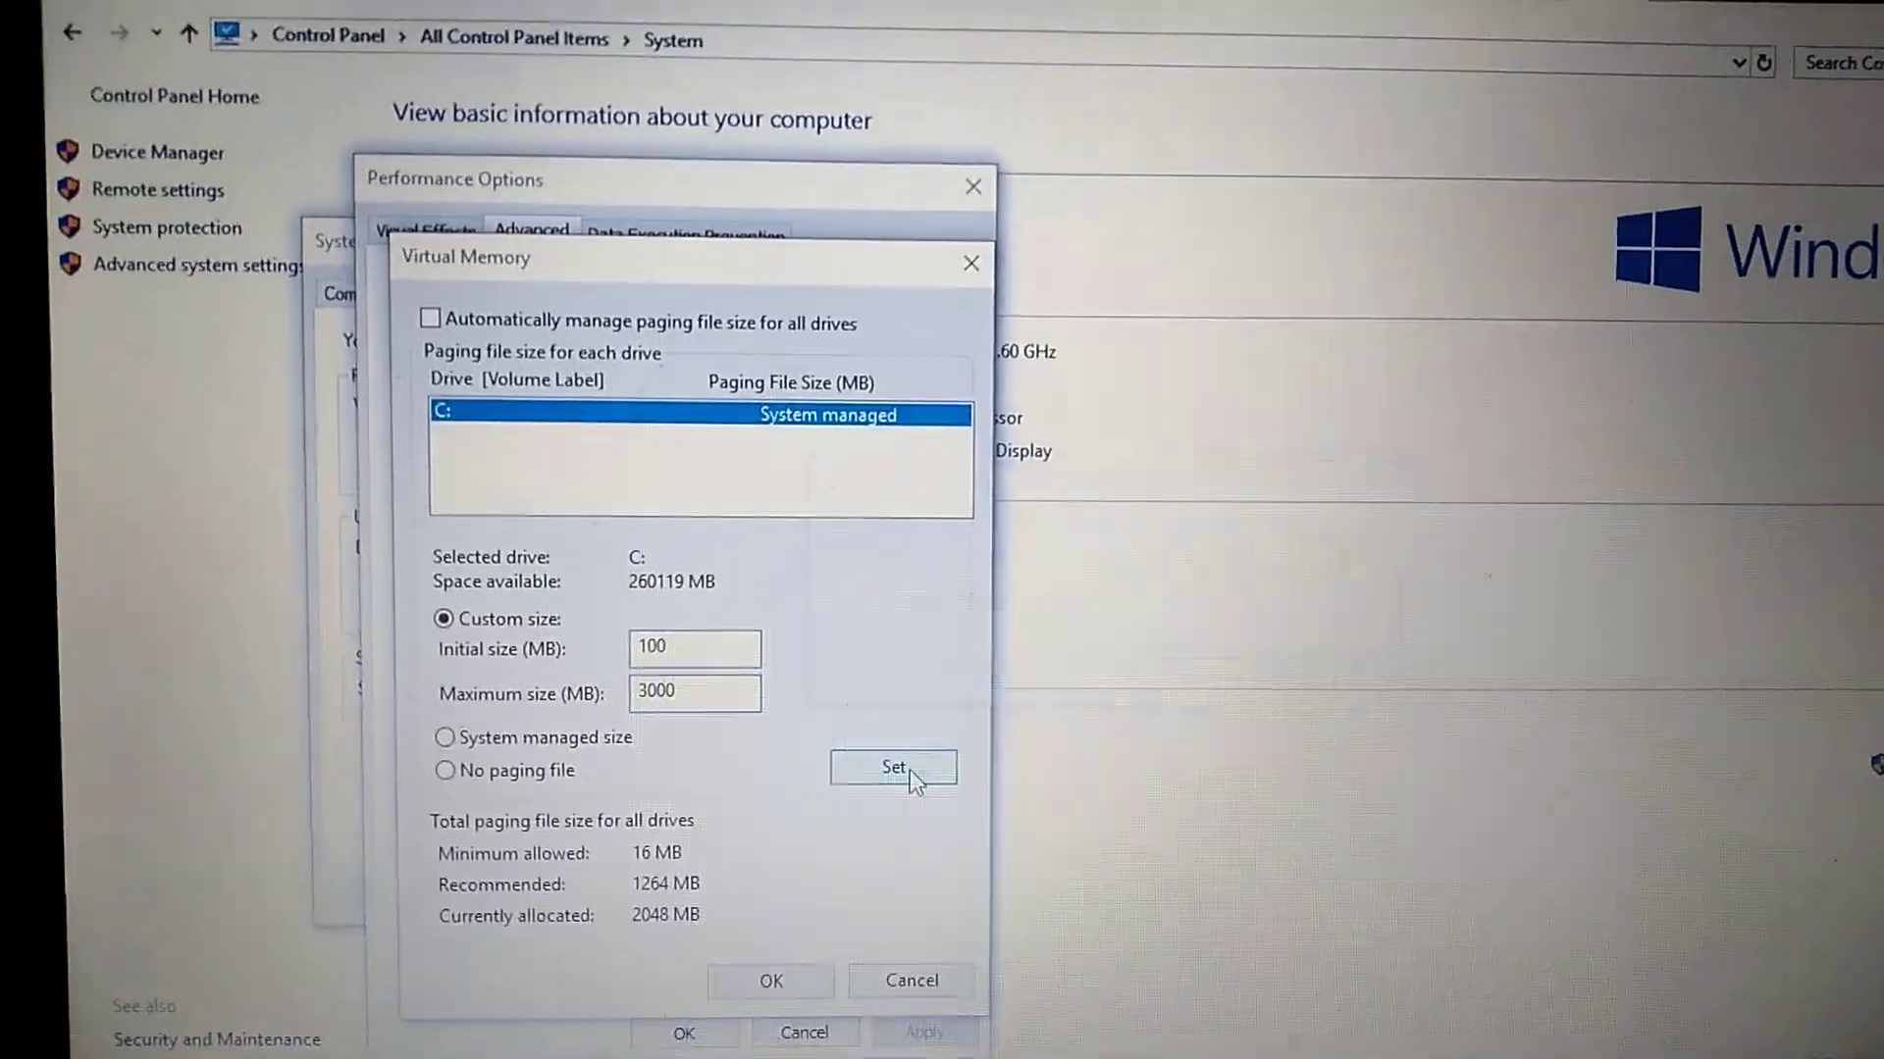
click(892, 767)
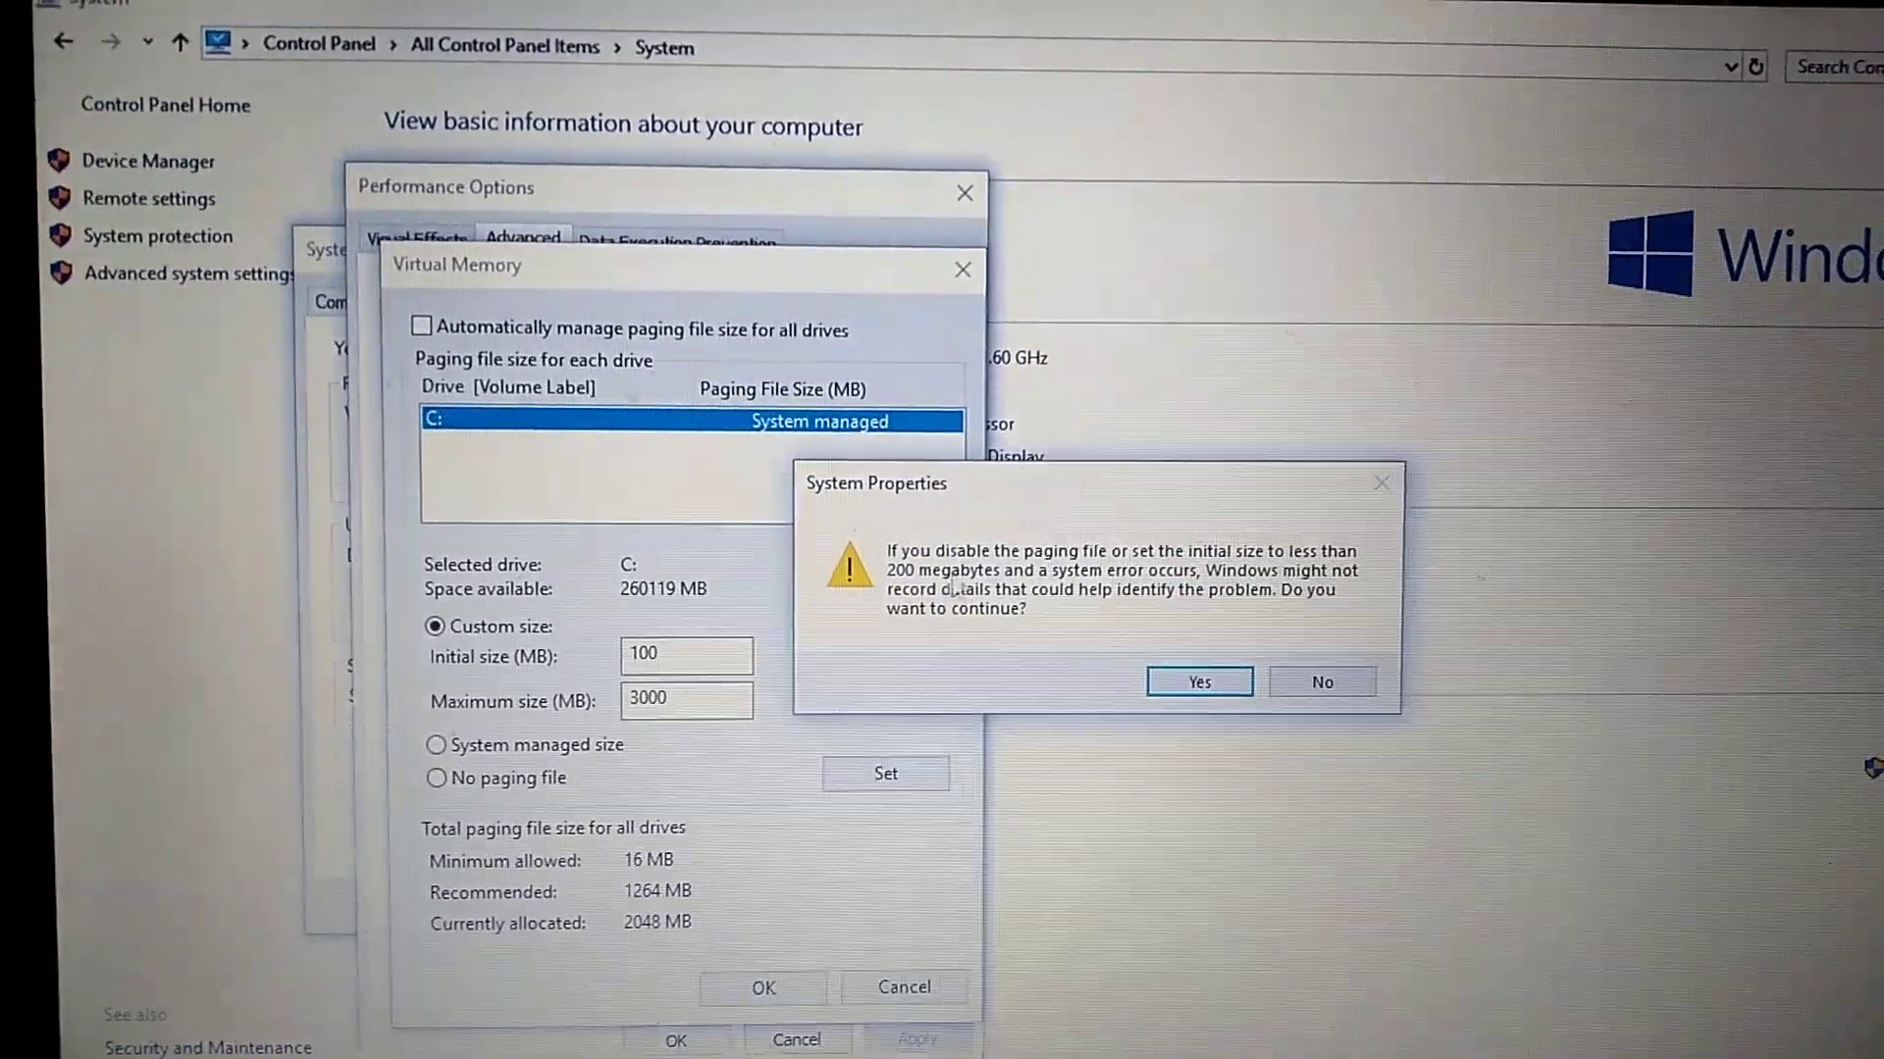